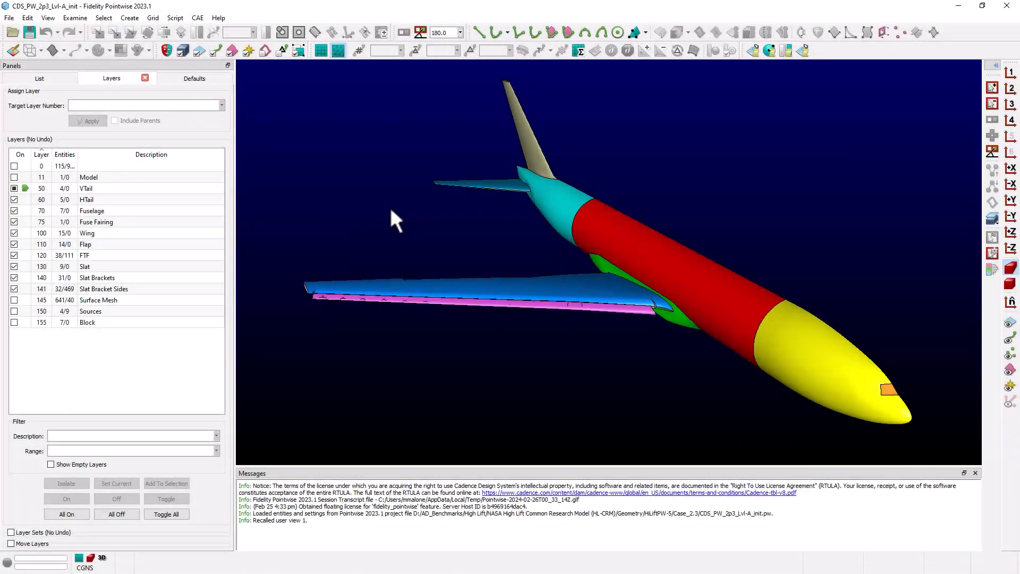
mouse_move(345, 242)
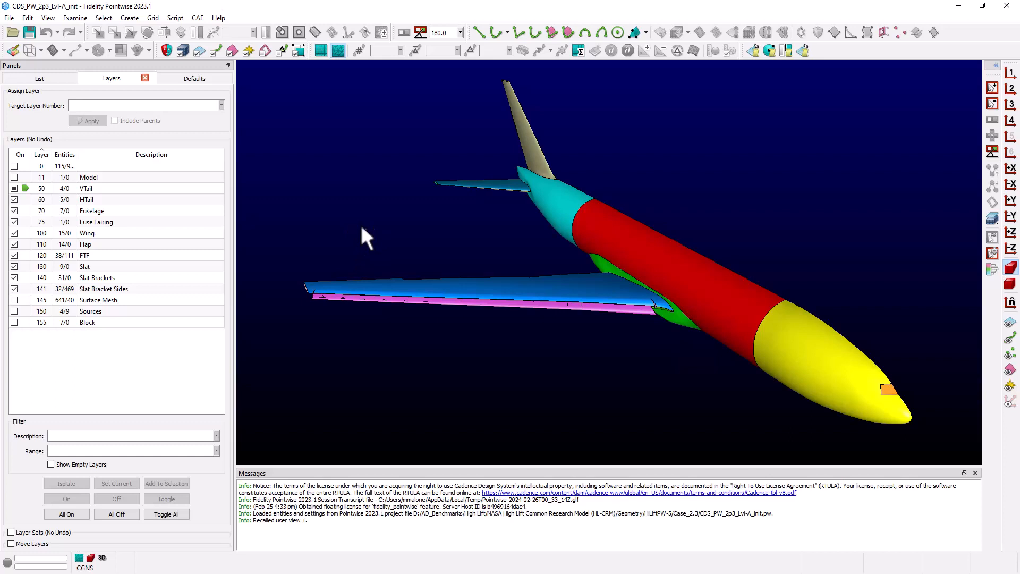
mouse_move(350, 249)
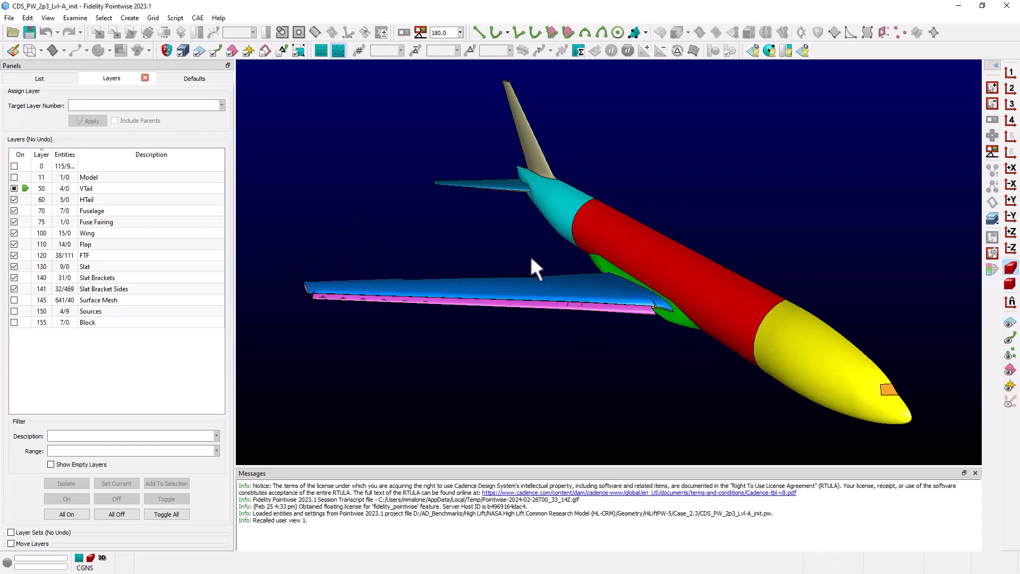
mouse_move(443, 240)
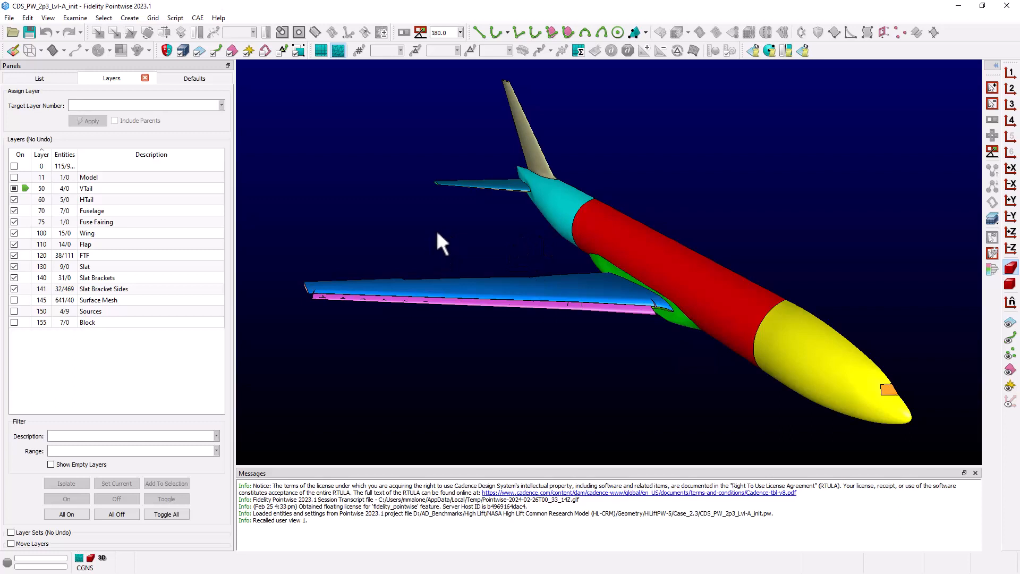
mouse_move(361, 257)
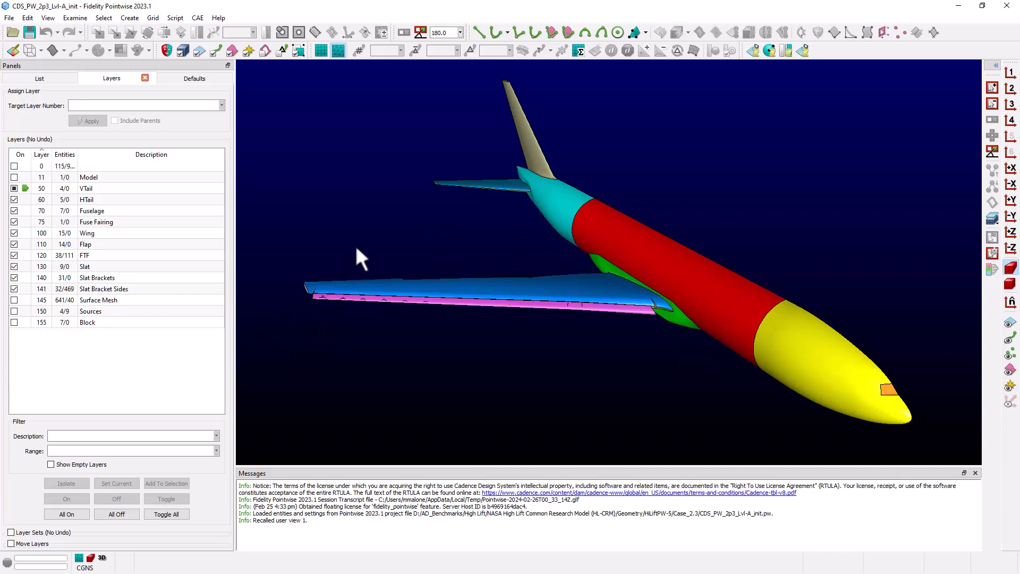
mouse_move(409, 237)
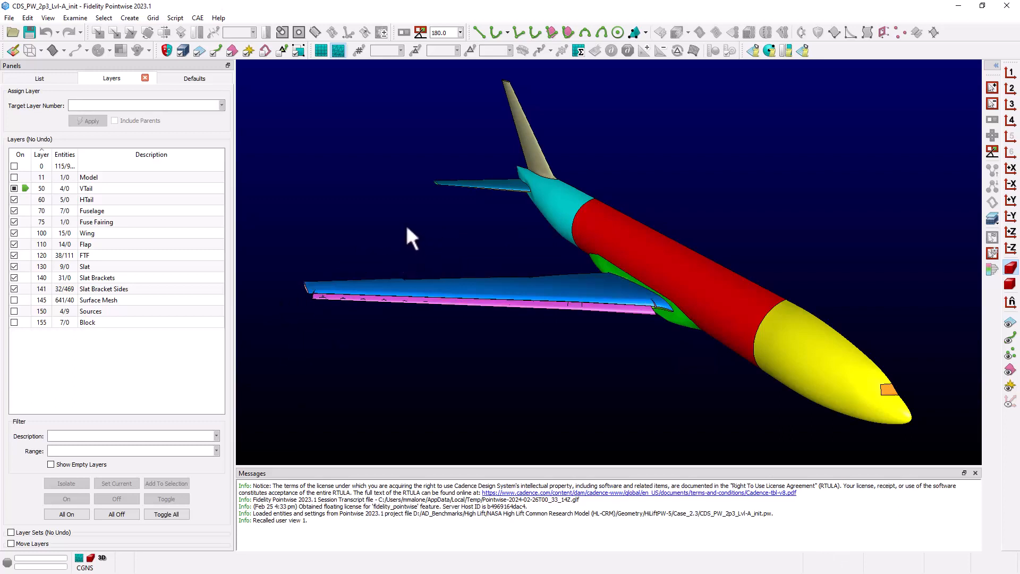
mouse_move(774, 382)
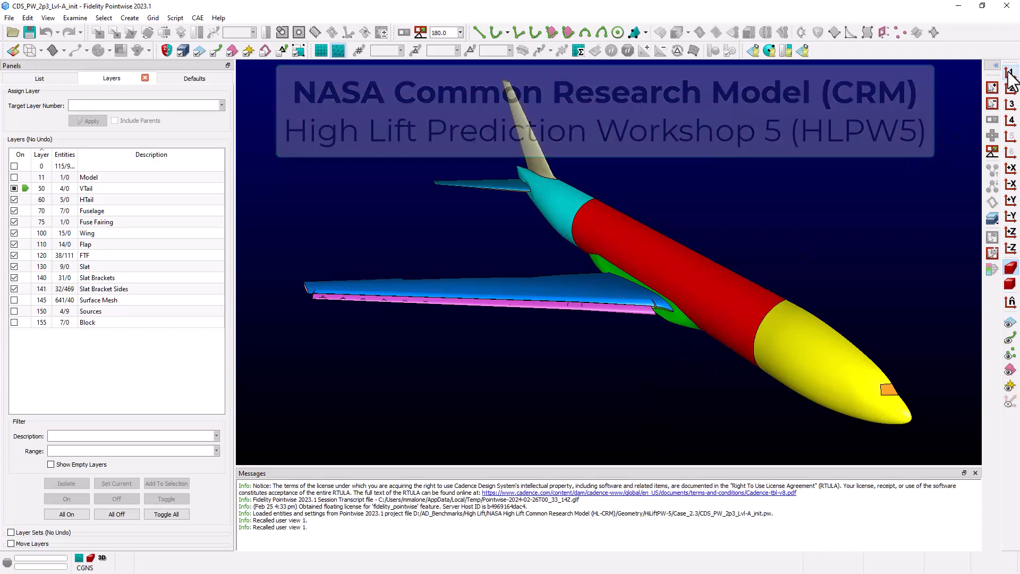
- Cycle through the saved user views, ending on user view 3 near the slat brackets
left_click(1010, 89)
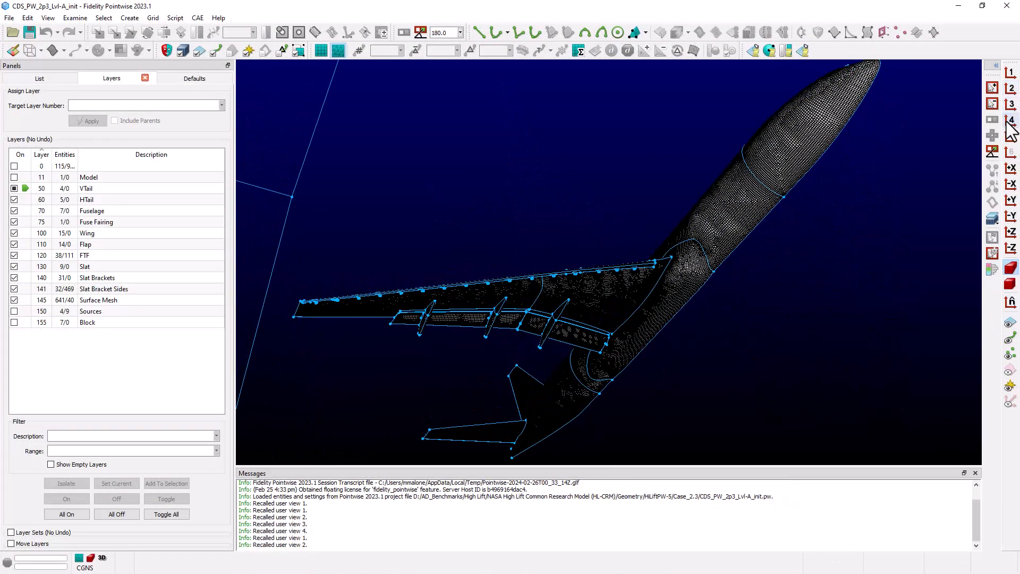
left_click(1010, 105)
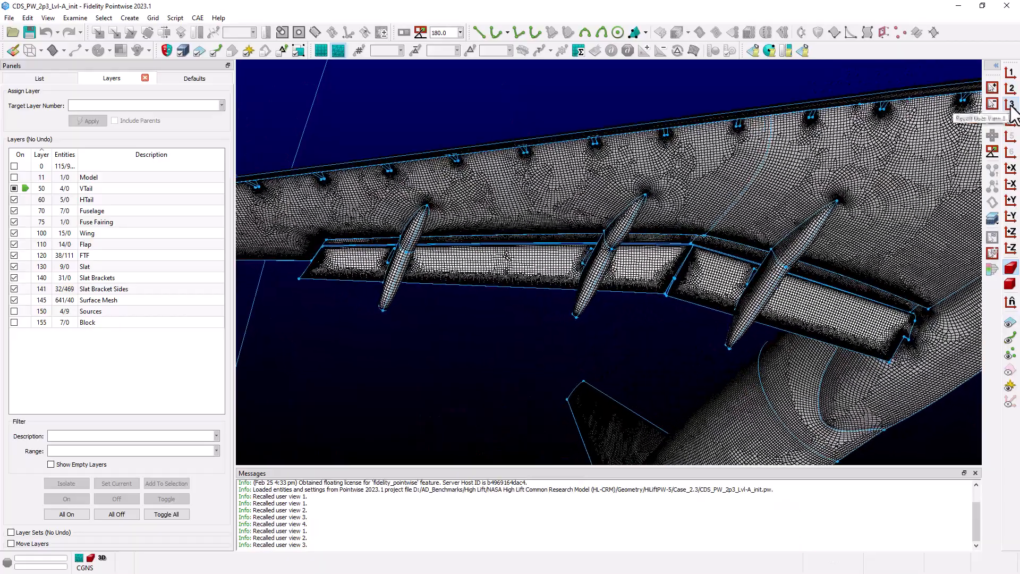
left_click(1010, 120)
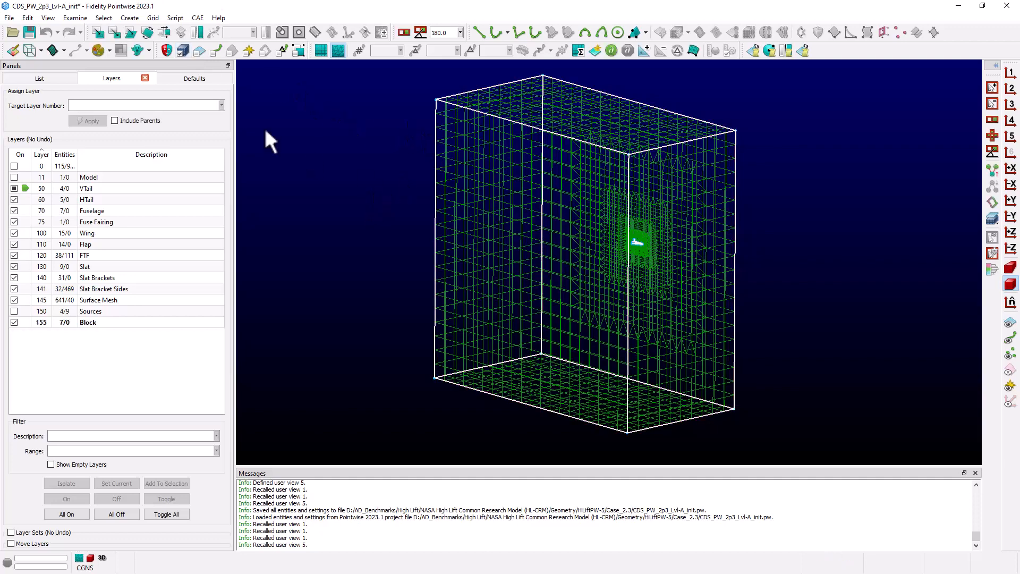
- Turn on layer 155 Block and recall user view 5 to show the volume block
left_click(152, 18)
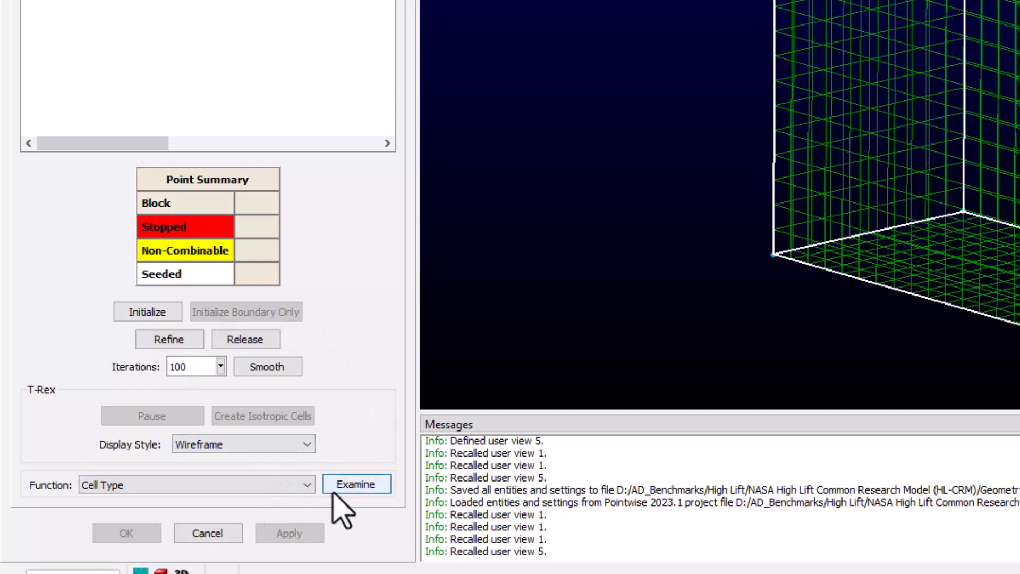
- Set the Solve function to Max. Included Angle and examine blk-1
left_click(195, 484)
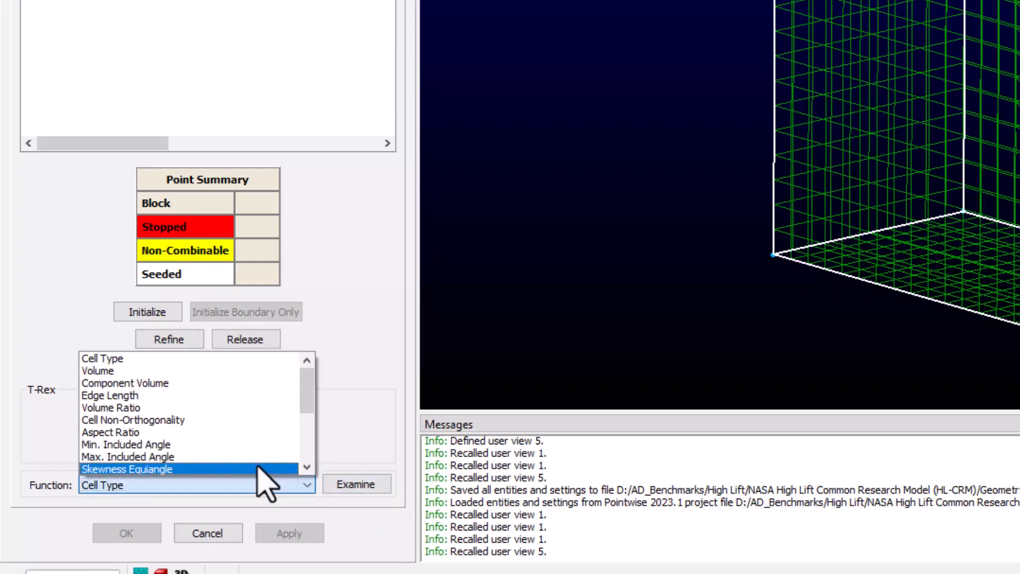
left_click(128, 456)
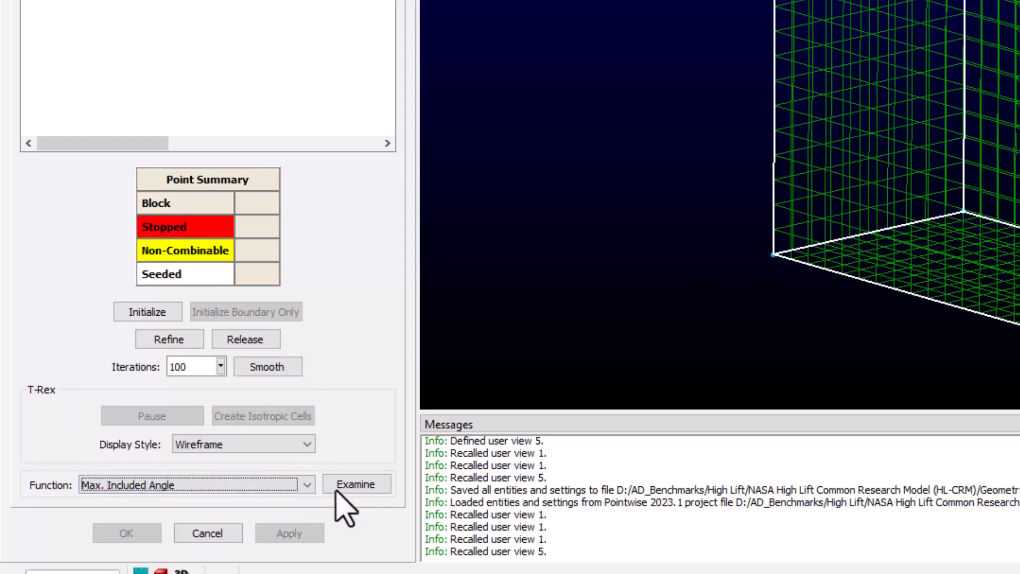
left_click(356, 483)
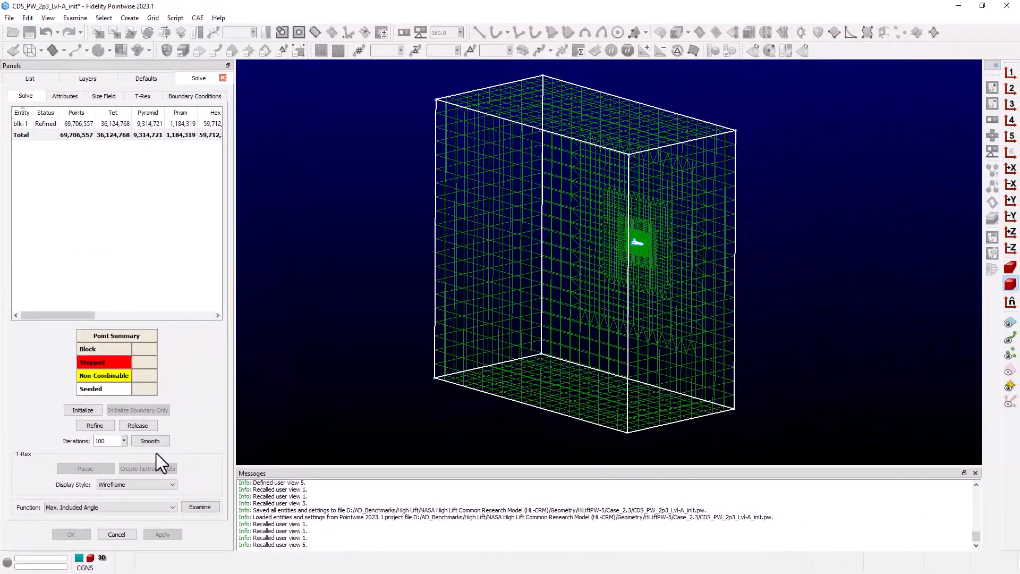
- Enable block smoothing and set Cost Angle Threshold to 179.5 in Attributes
left_click(65, 91)
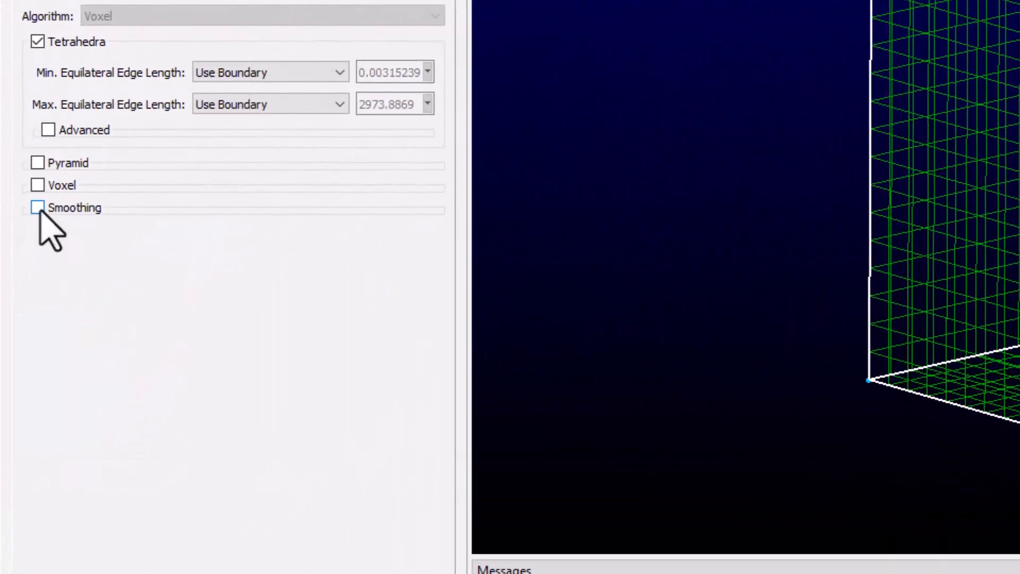
left_click(37, 206)
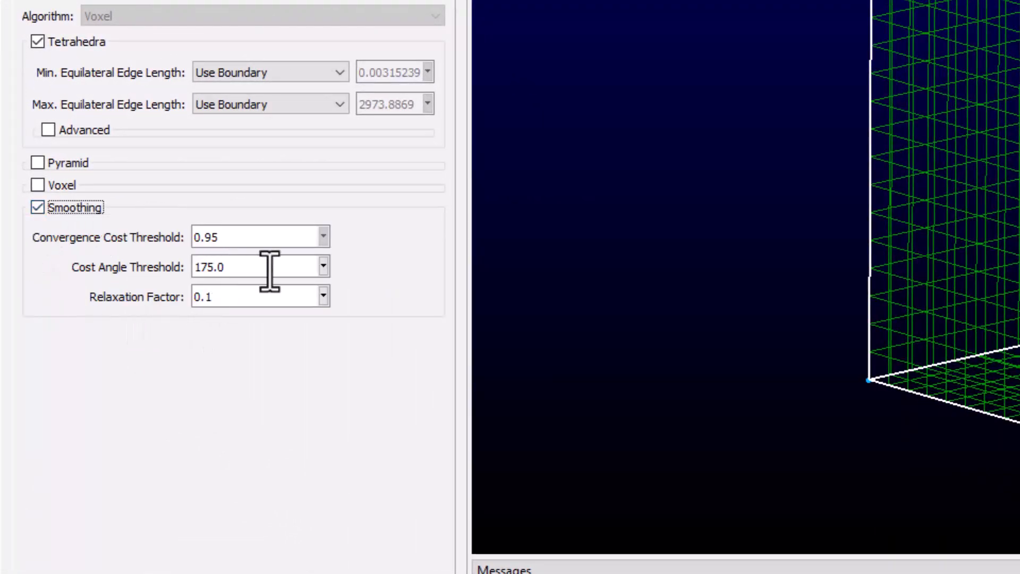
mouse_move(251, 234)
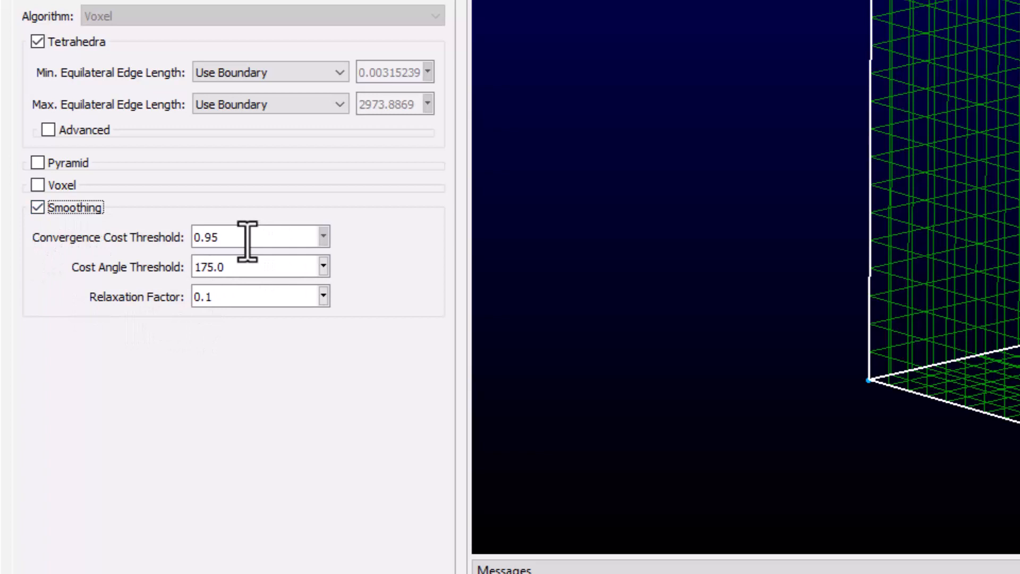
mouse_move(245, 236)
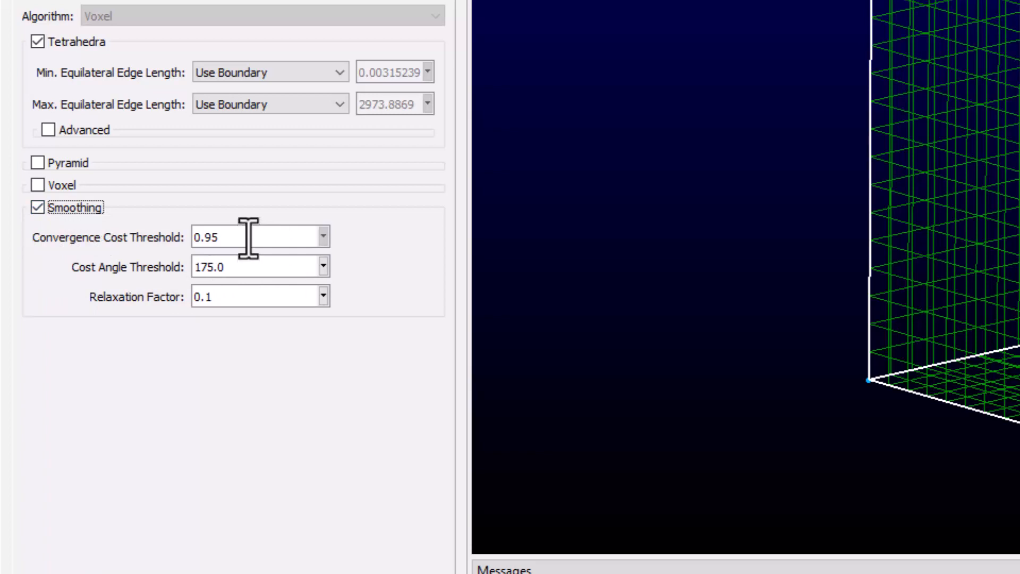
mouse_move(240, 266)
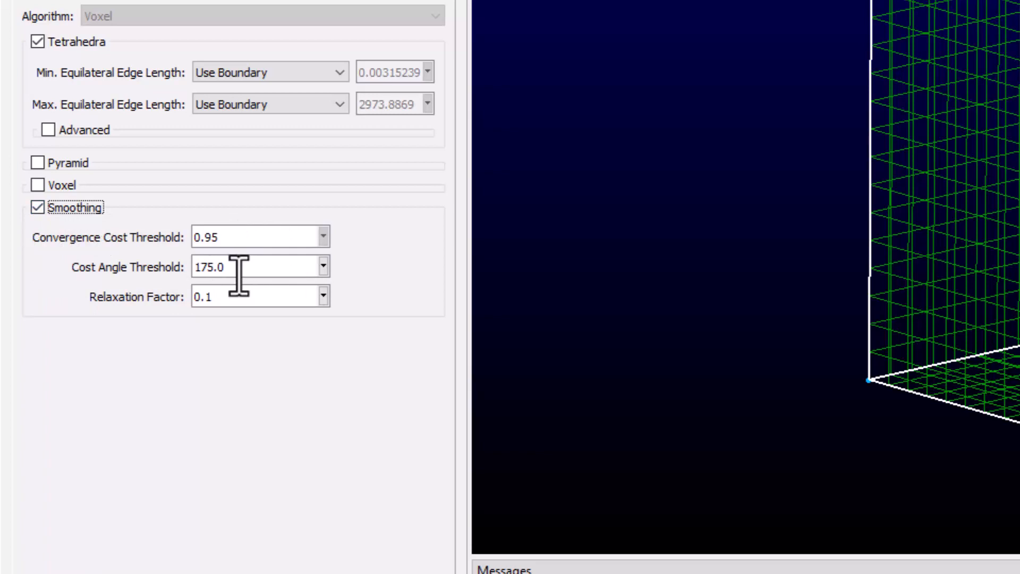
left_click(224, 267)
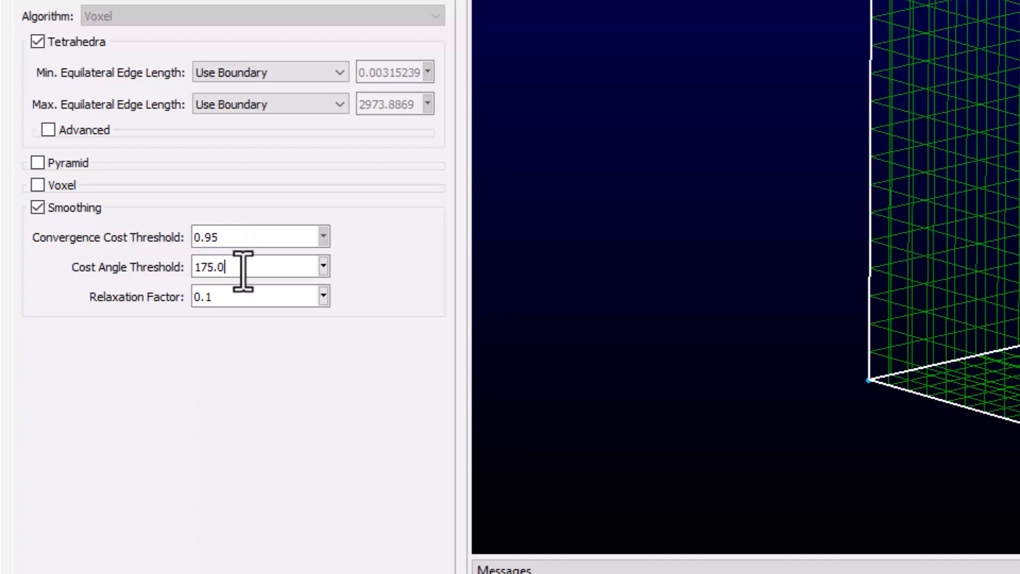
key("BackSpace")
type("9.")
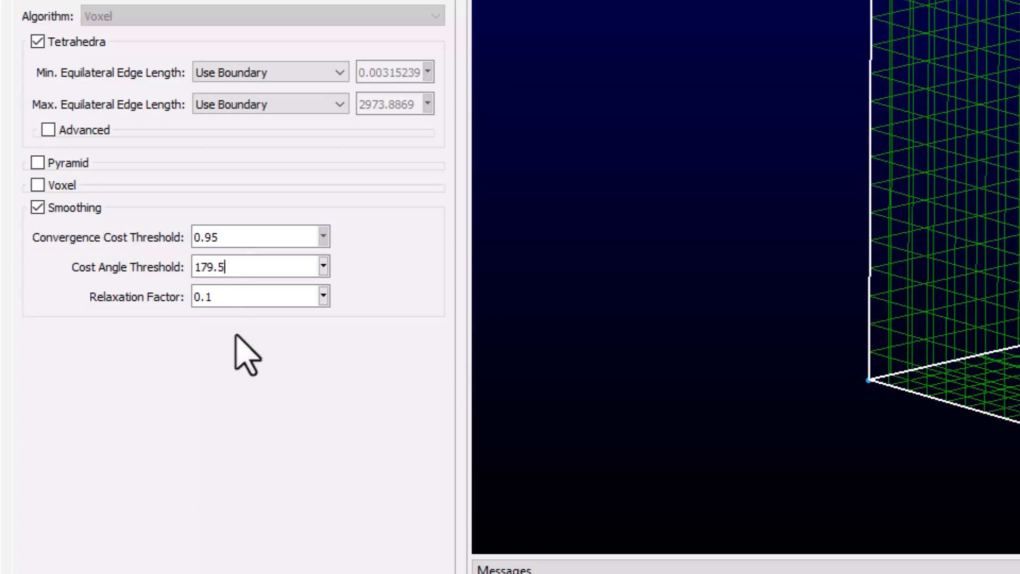
left_click(254, 296)
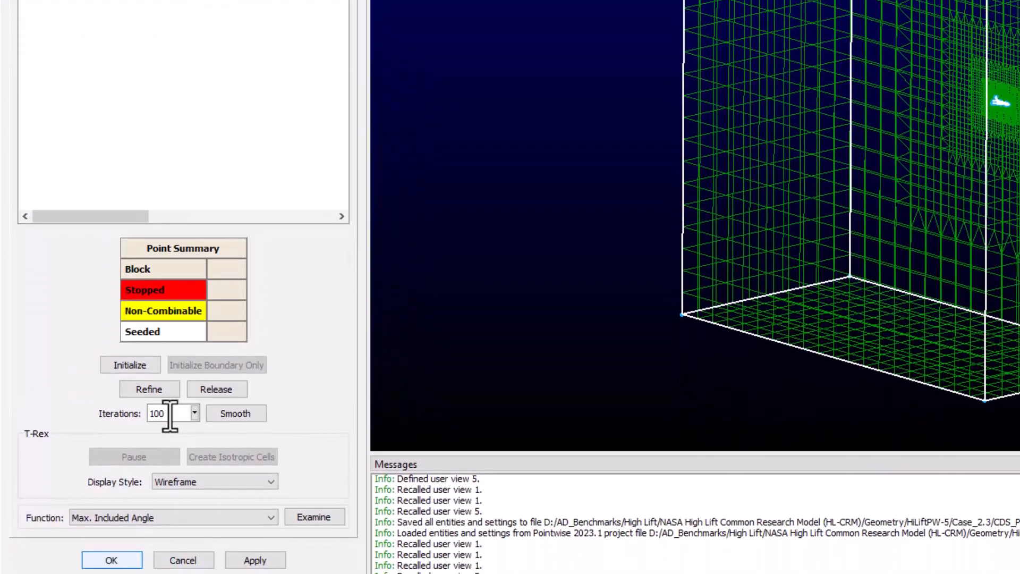
- Set Iterations to 25 and smooth, stopping after 7 at cost angle ~179.56
type("2")
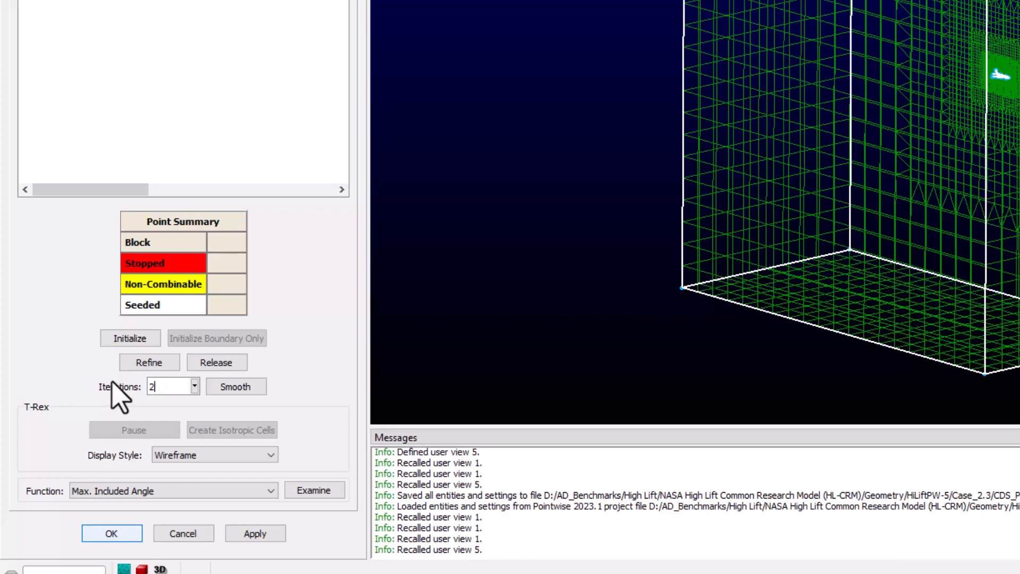
type("25")
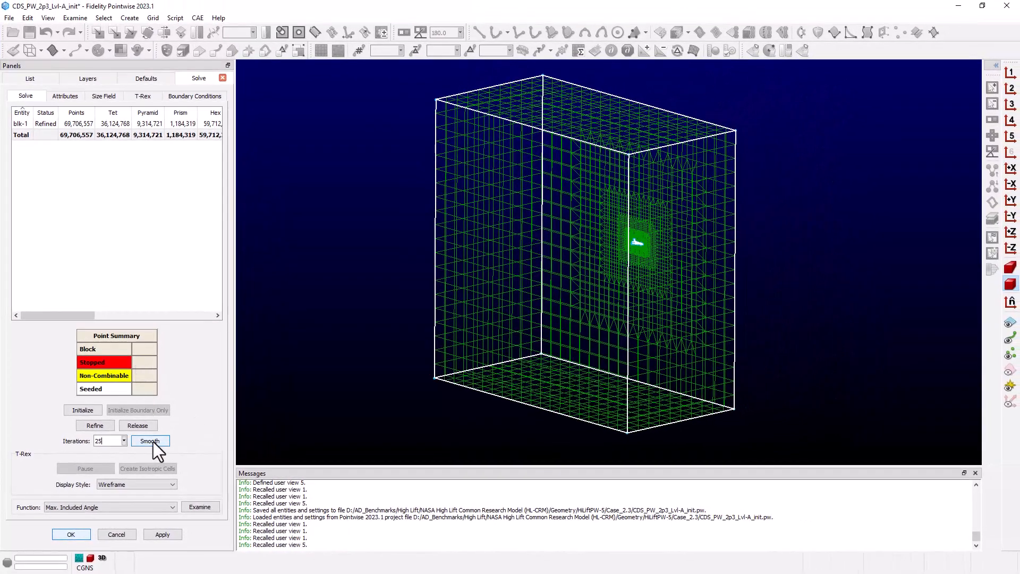
left_click(150, 440)
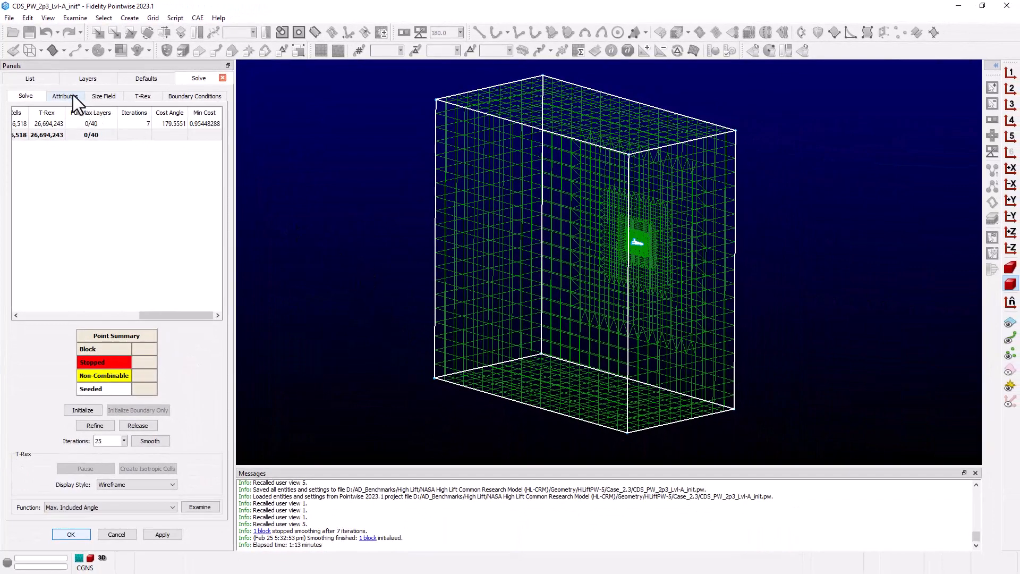
- Set Cost Angle Threshold to 179.0 and re-smooth, stopping after 20 iterations
left_click(65, 96)
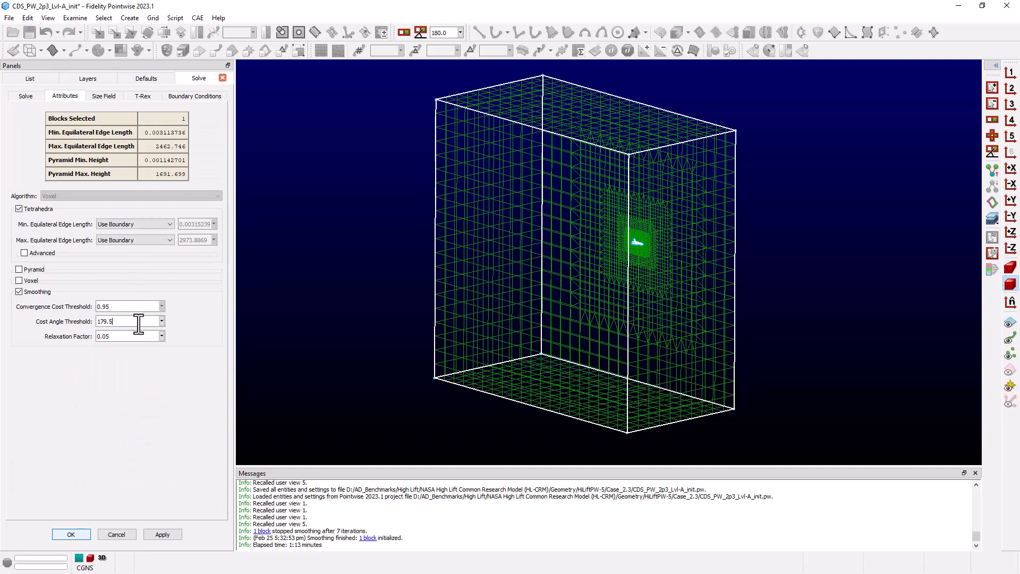
type("179.0")
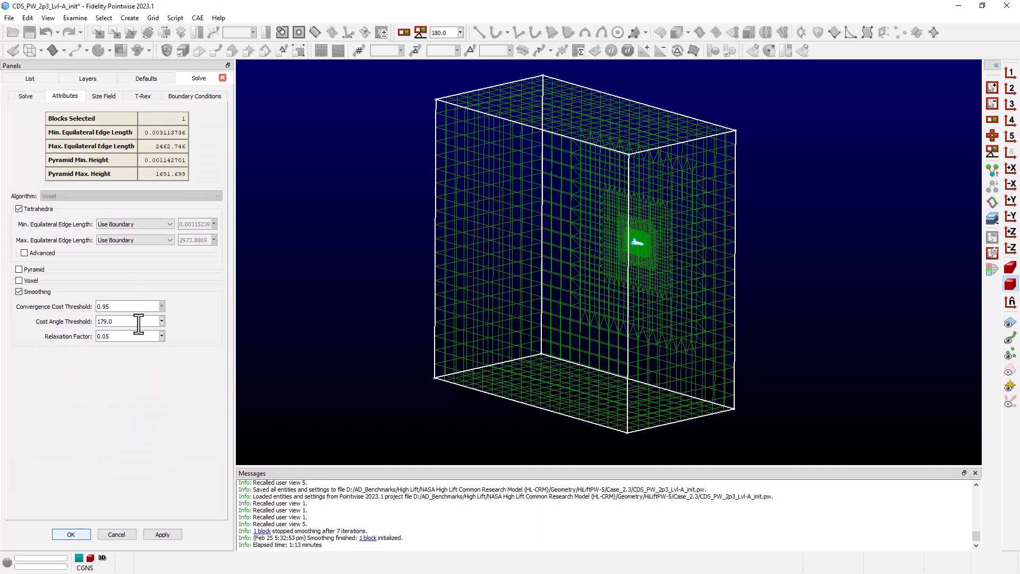
left_click(26, 95)
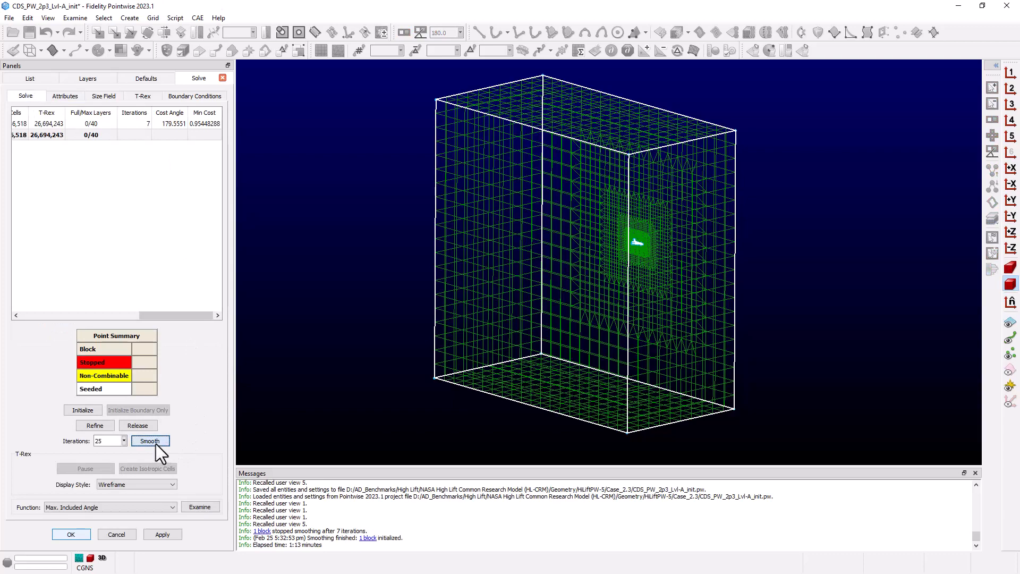
left_click(150, 440)
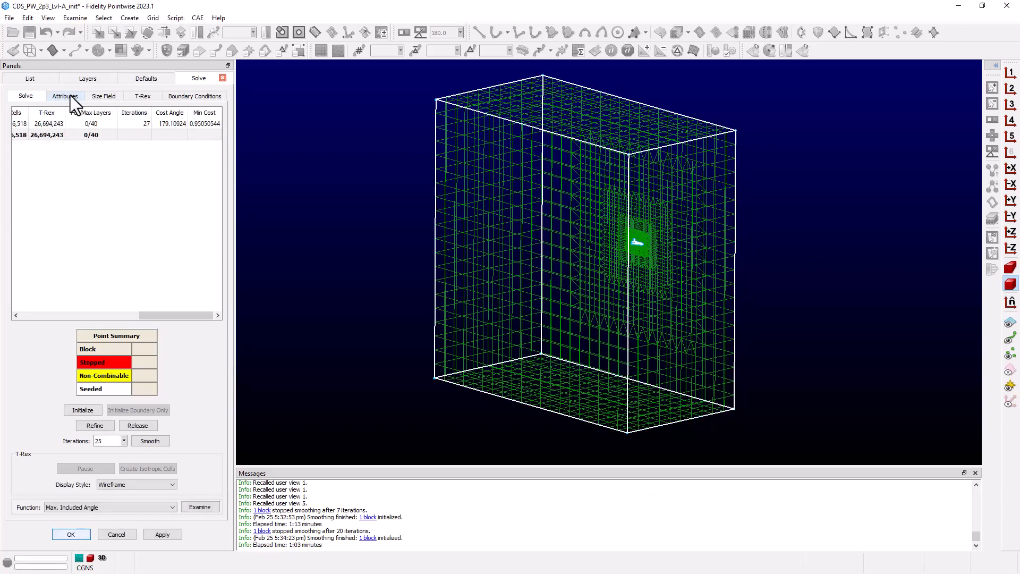
- Drop the threshold to 178-something and smooth 25 iterations, reaching ~178.69
left_click(65, 96)
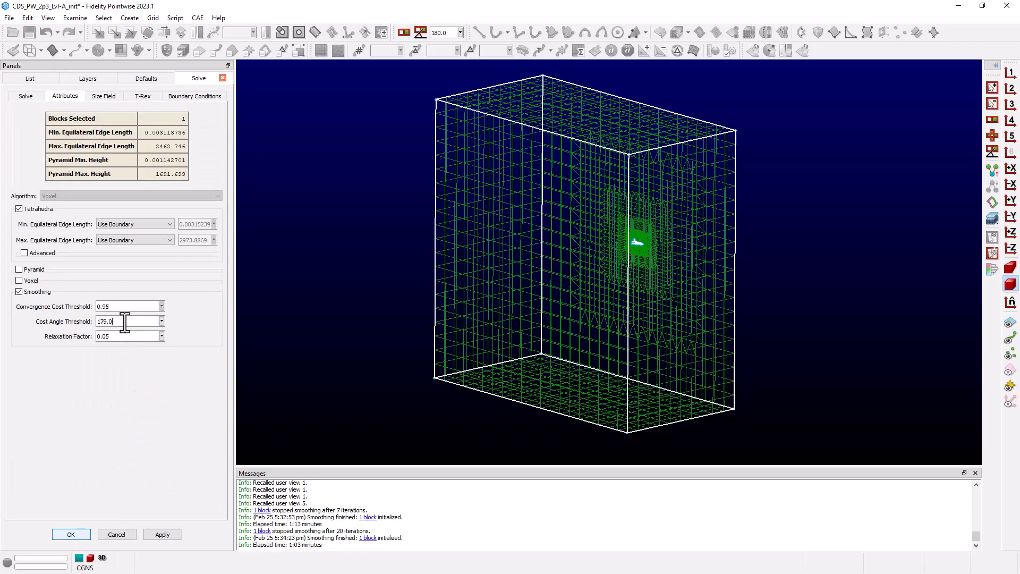
type("178.")
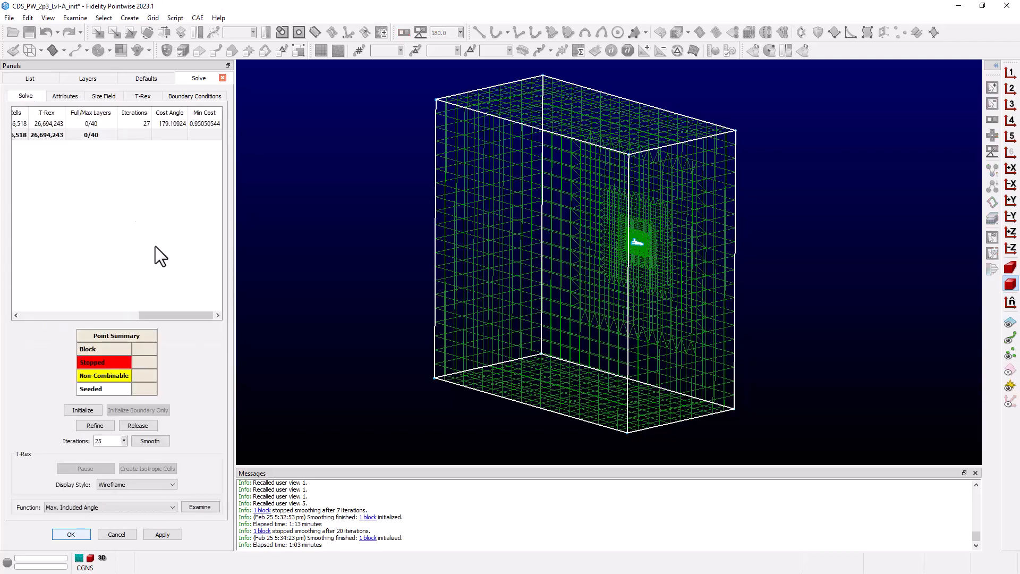
left_click(150, 440)
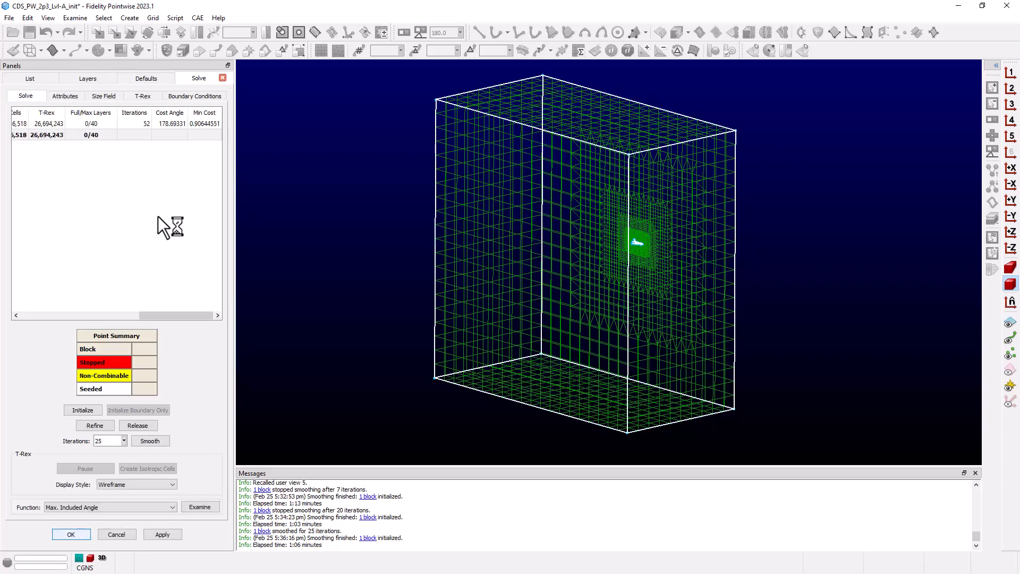
mouse_move(299, 146)
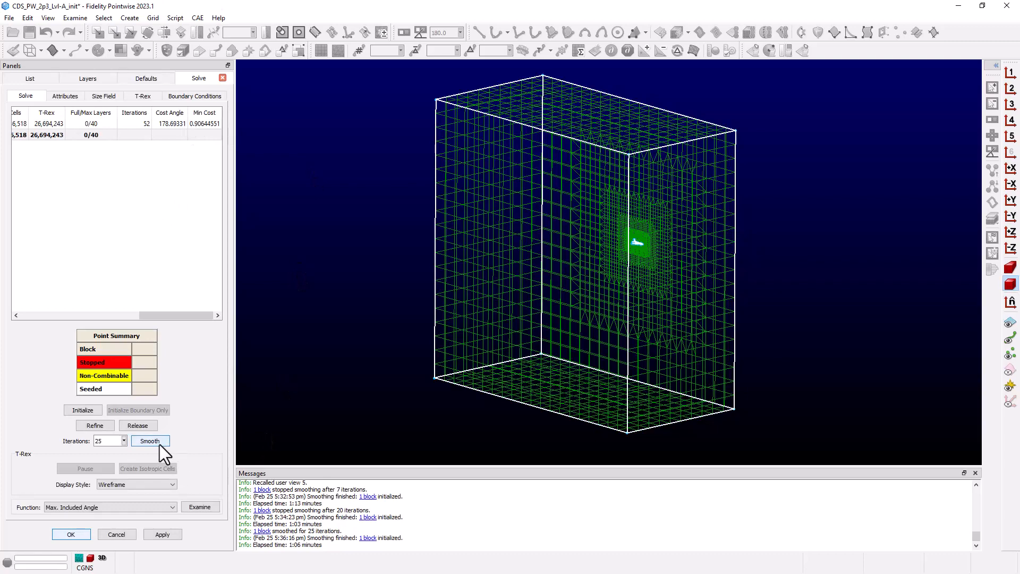
- Smooth again and check messages: stopped after 2 iterations, 54 total
left_click(150, 440)
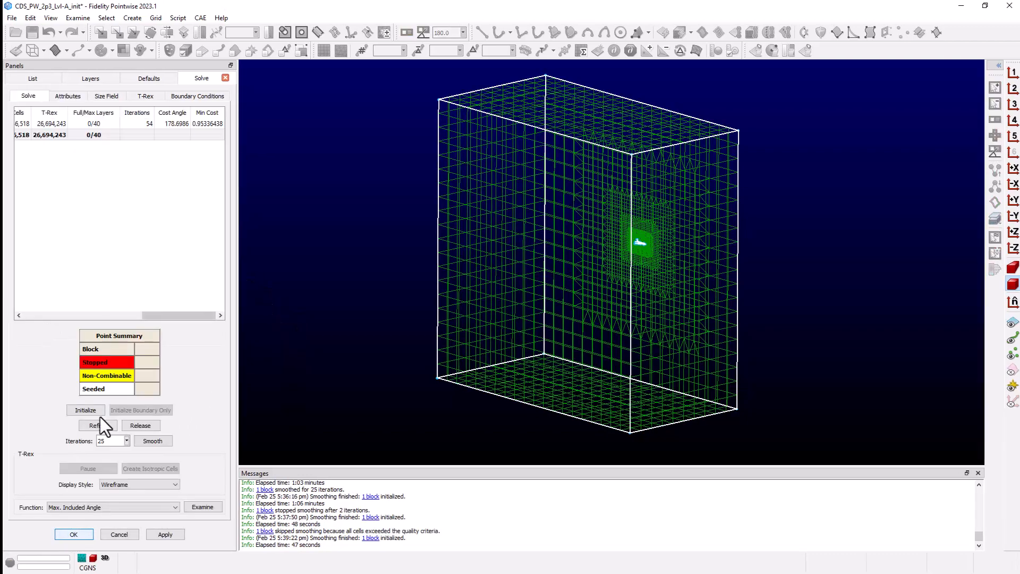
left_click(85, 409)
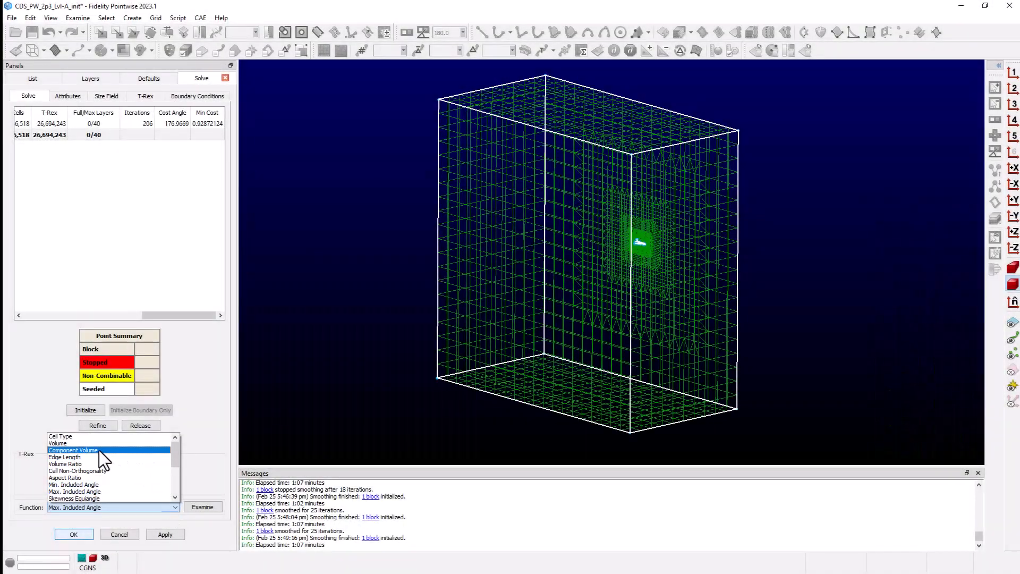
- Examine by Component Volume, showing a positive minimum of about 1.97e-09
left_click(73, 449)
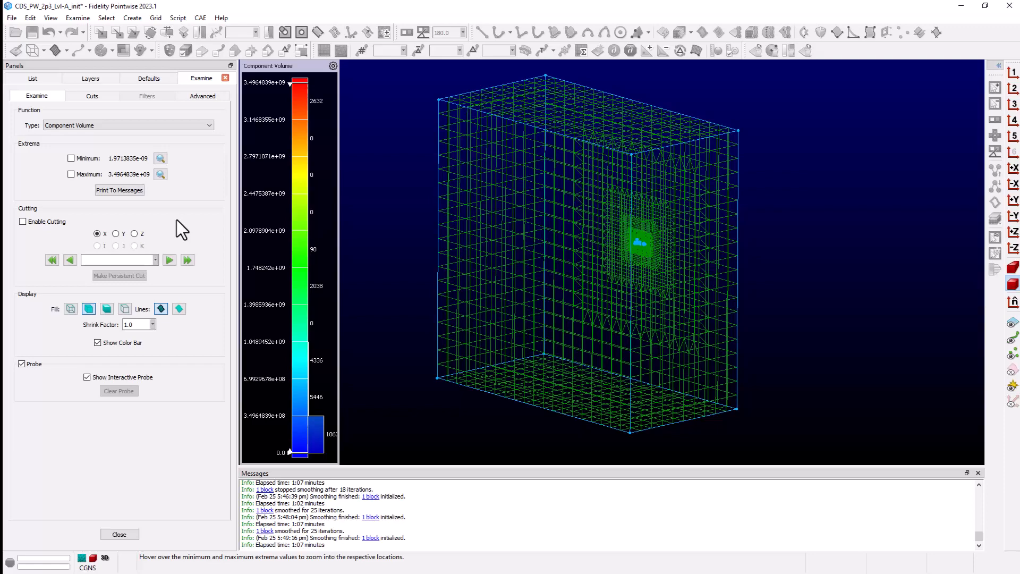
mouse_move(205, 330)
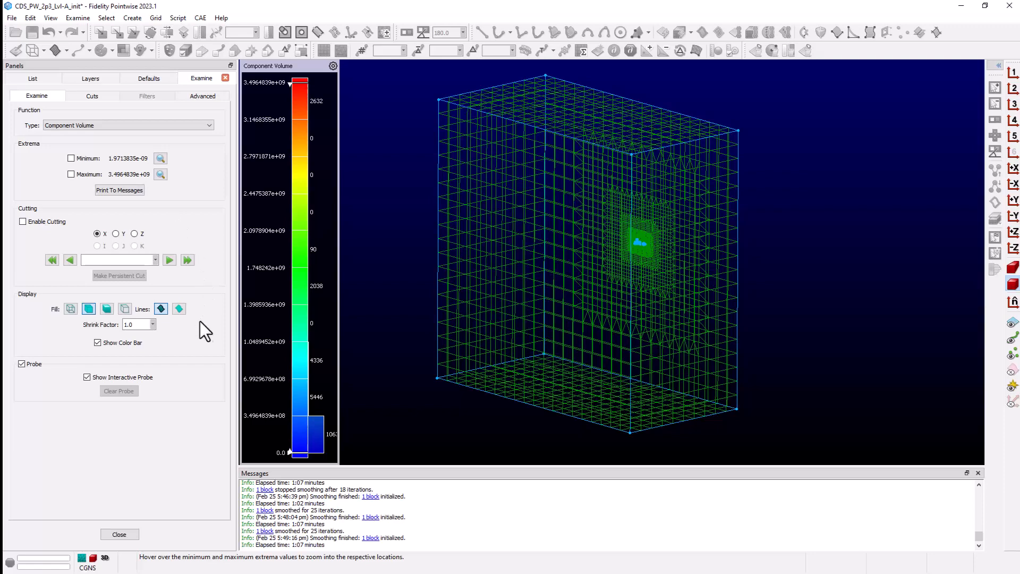